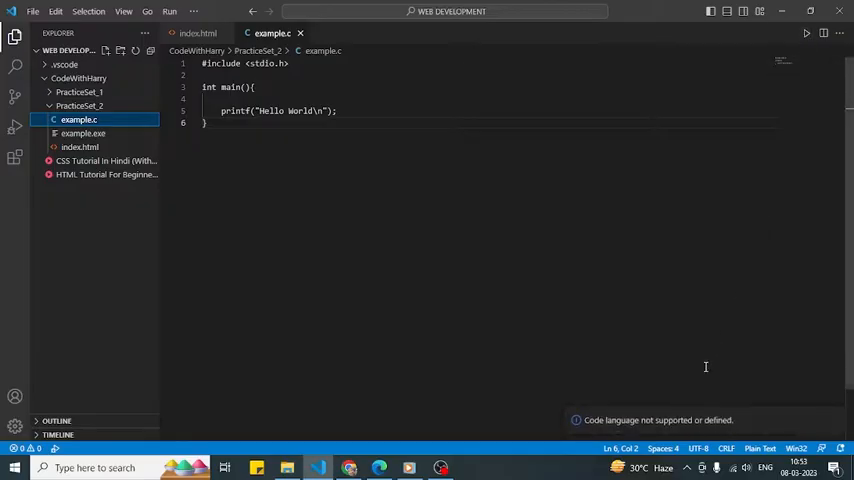
pyautogui.moveTo(664, 430)
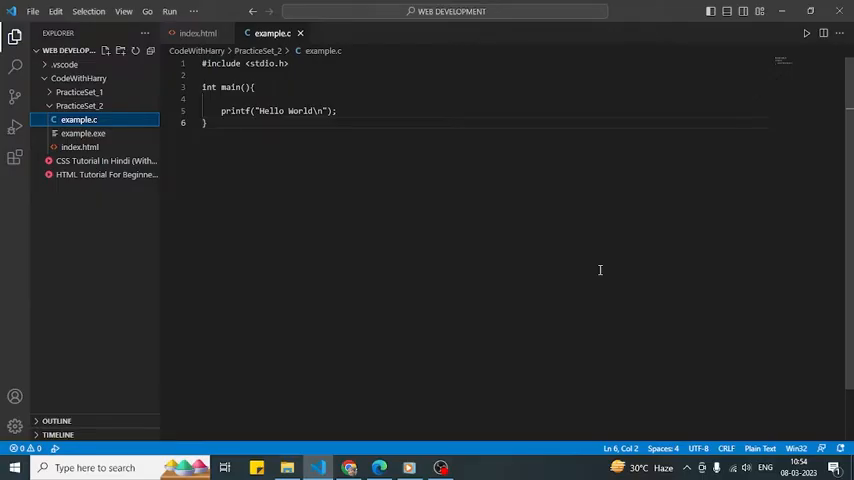
pyautogui.moveTo(716, 424)
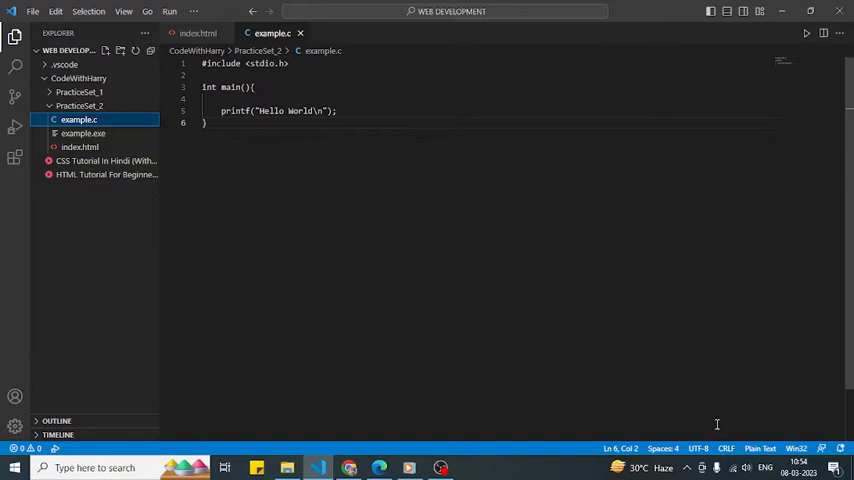
pyautogui.moveTo(760, 448)
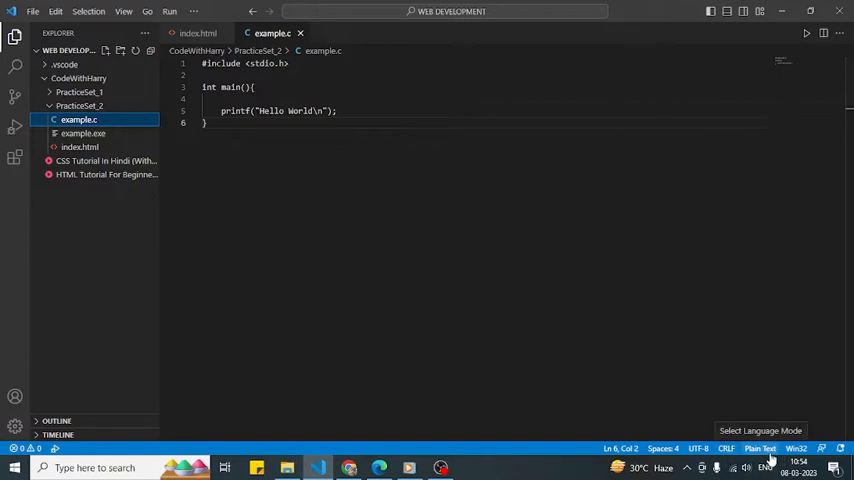
pyautogui.moveTo(762, 456)
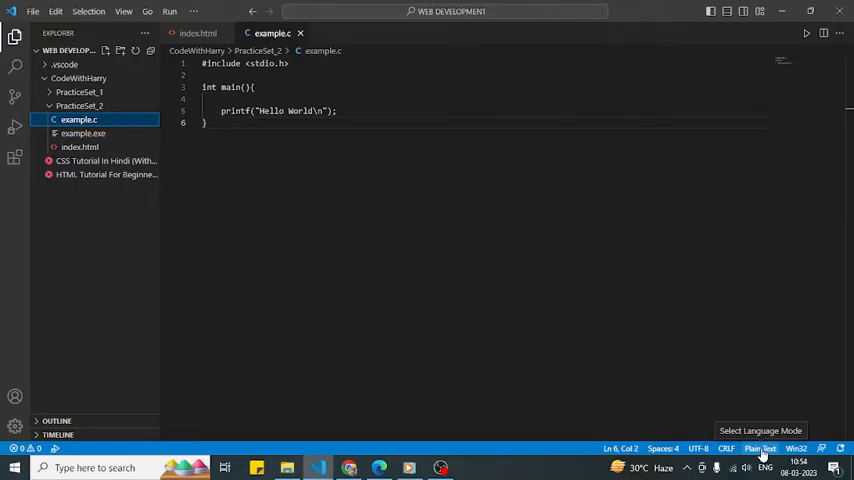
# Switch example.c from Plain Text to the C language mode via Select Language Mode
pyautogui.click(760, 448)
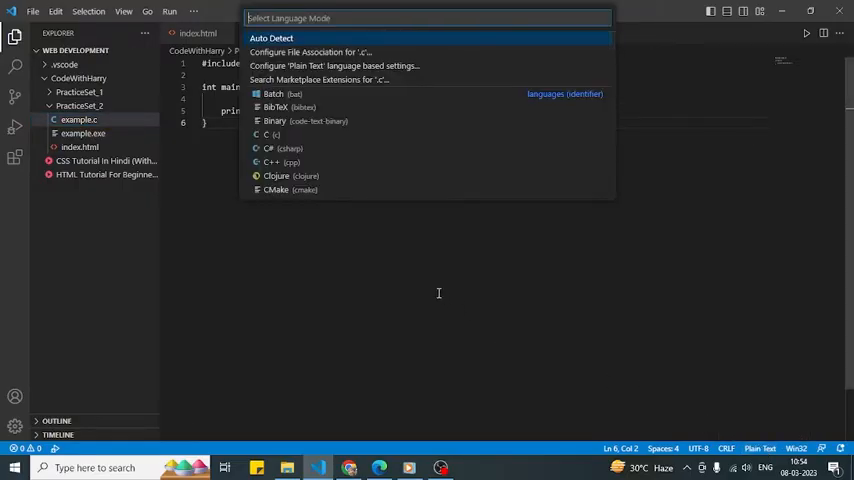
pyautogui.moveTo(396, 260)
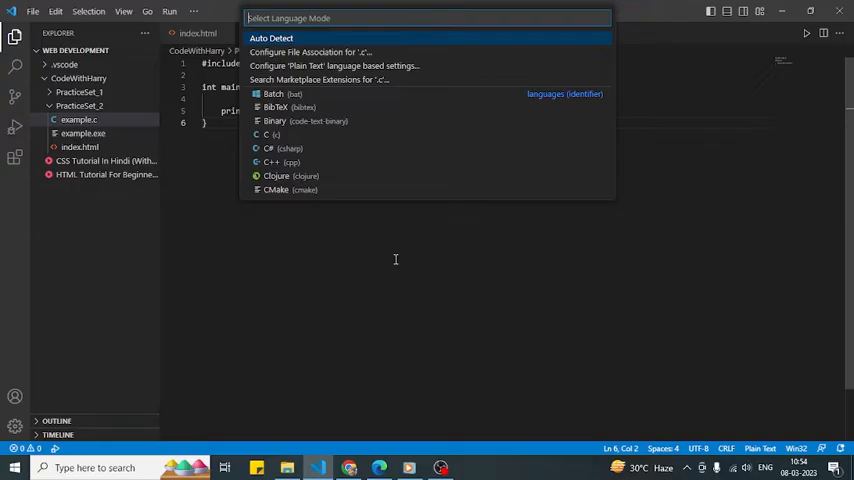
pyautogui.write('c')
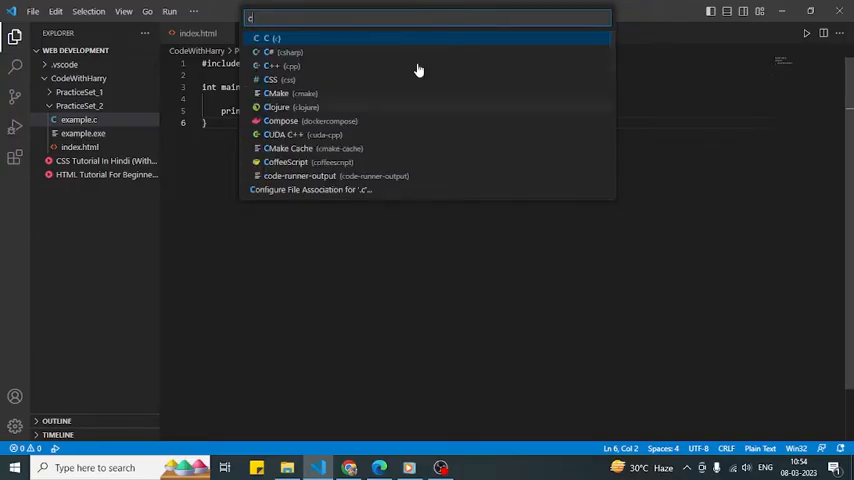
pyautogui.moveTo(348, 46)
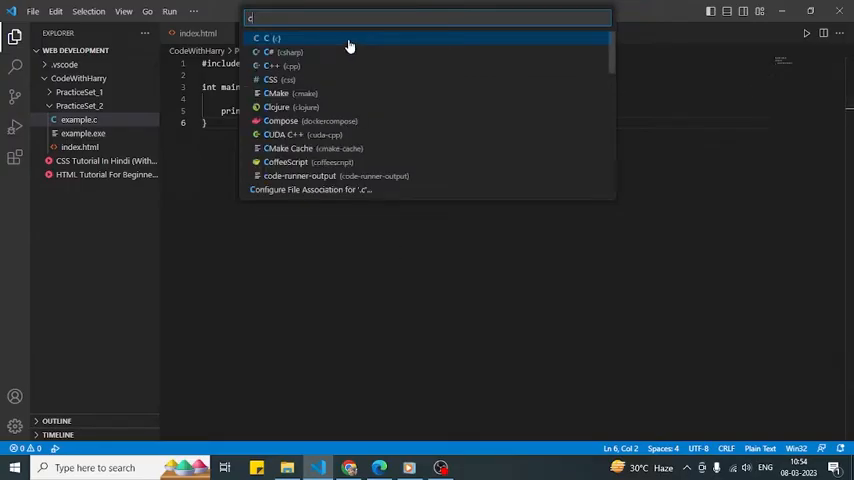
pyautogui.click(268, 38)
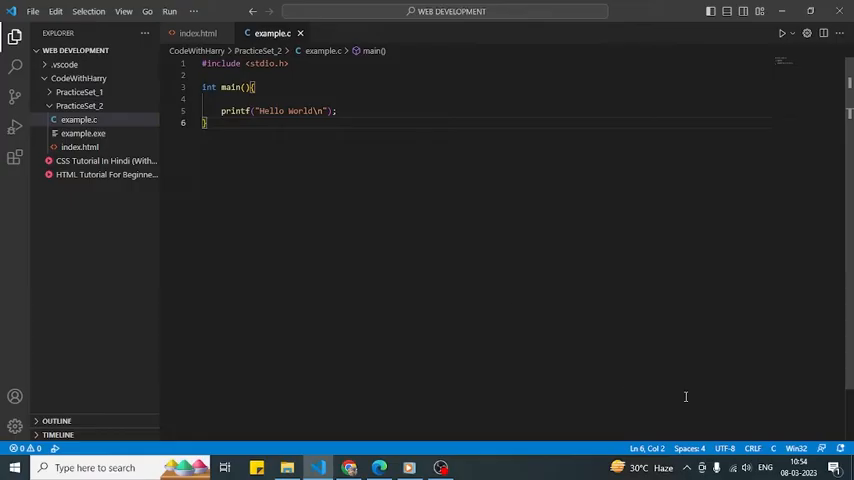
pyautogui.moveTo(776, 460)
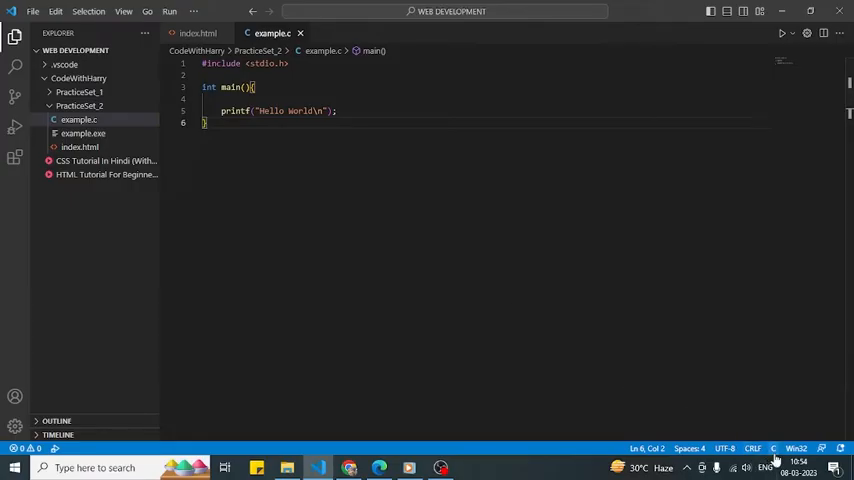
pyautogui.moveTo(772, 448)
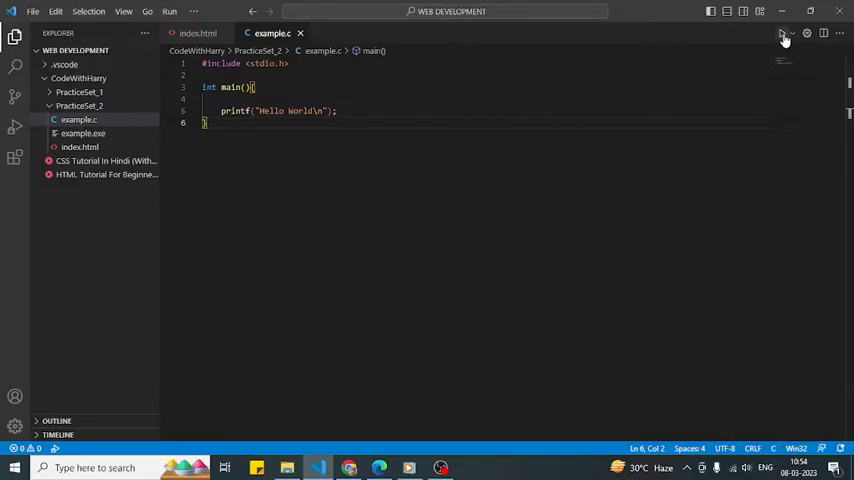
# Run example.c with Run Code so the terminal prints Hello World
pyautogui.click(782, 32)
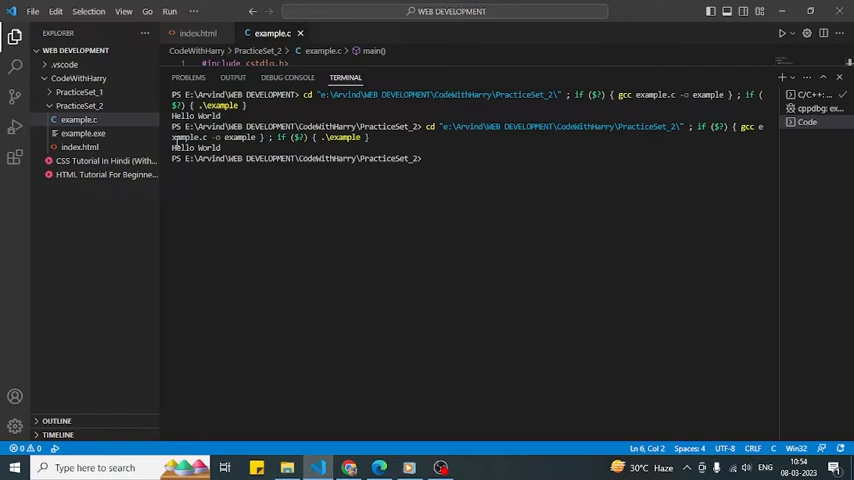
pyautogui.moveTo(172, 148)
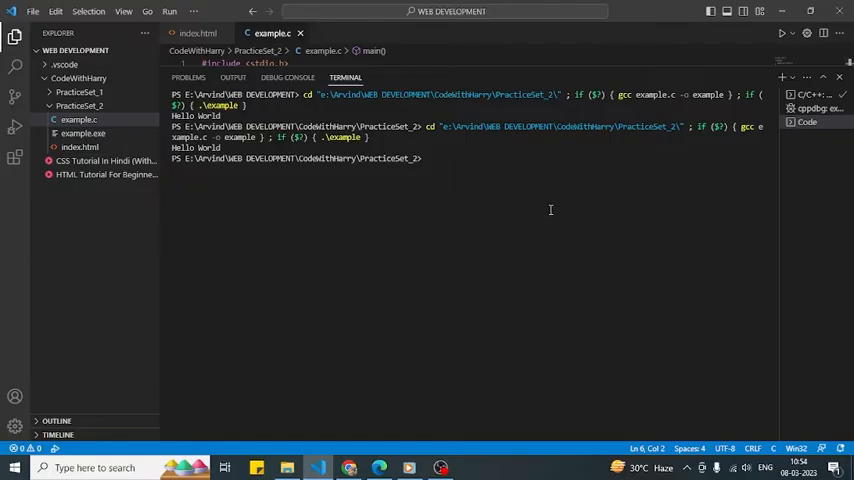
pyautogui.moveTo(556, 216)
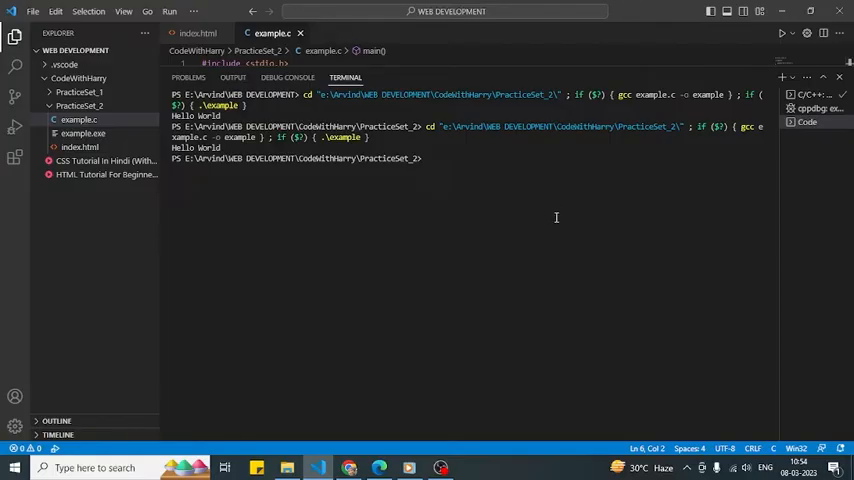
pyautogui.moveTo(612, 200)
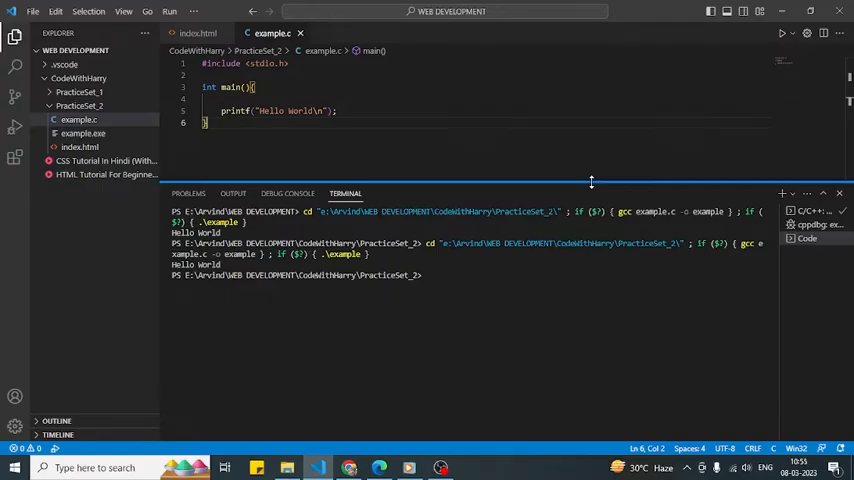
# Bring index.html forward with the terminal panel hidden, ready for the heading markup
pyautogui.click(200, 32)
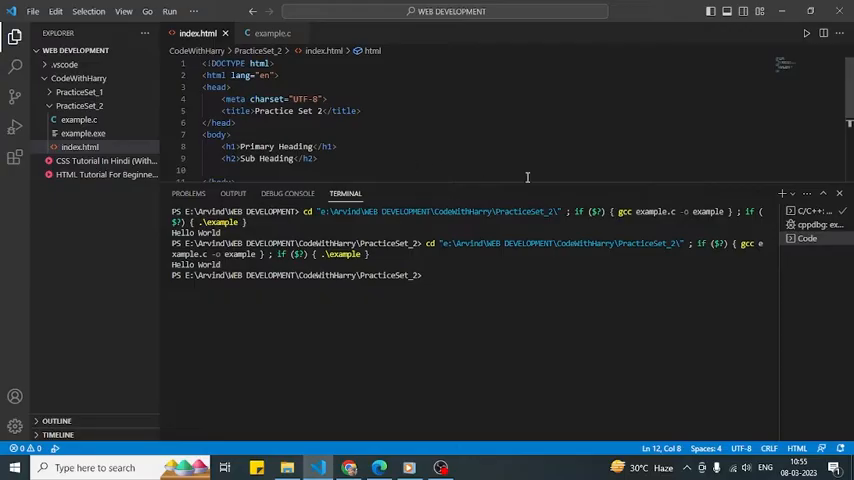
pyautogui.click(840, 192)
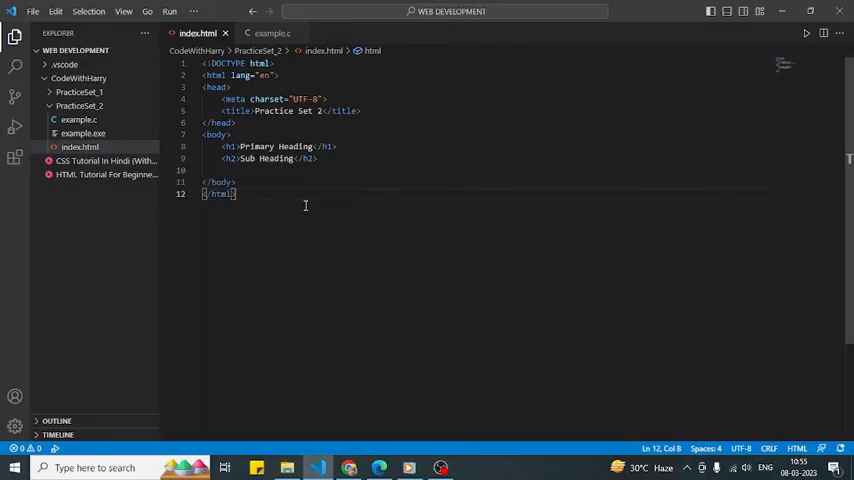
pyautogui.moveTo(390, 232)
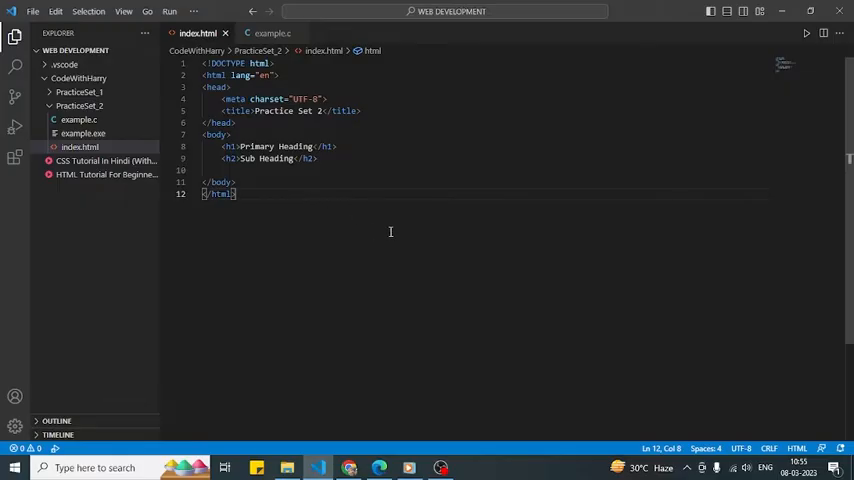
pyautogui.moveTo(776, 98)
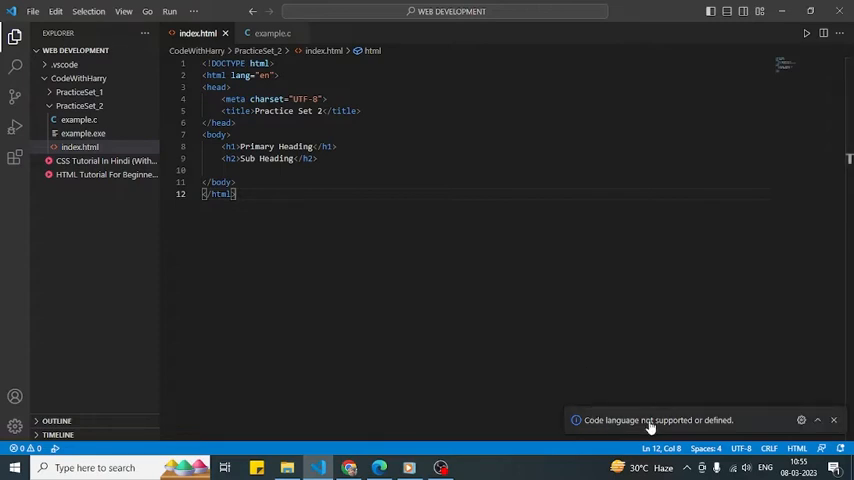
pyautogui.moveTo(722, 428)
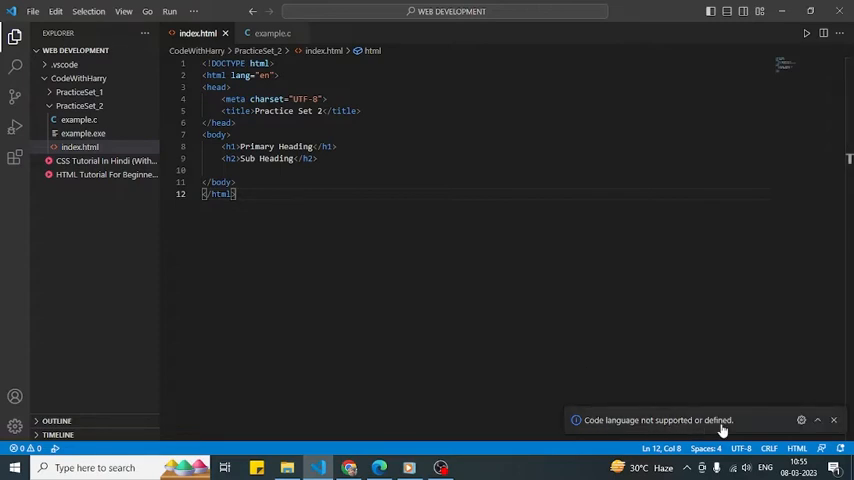
pyautogui.moveTo(796, 448)
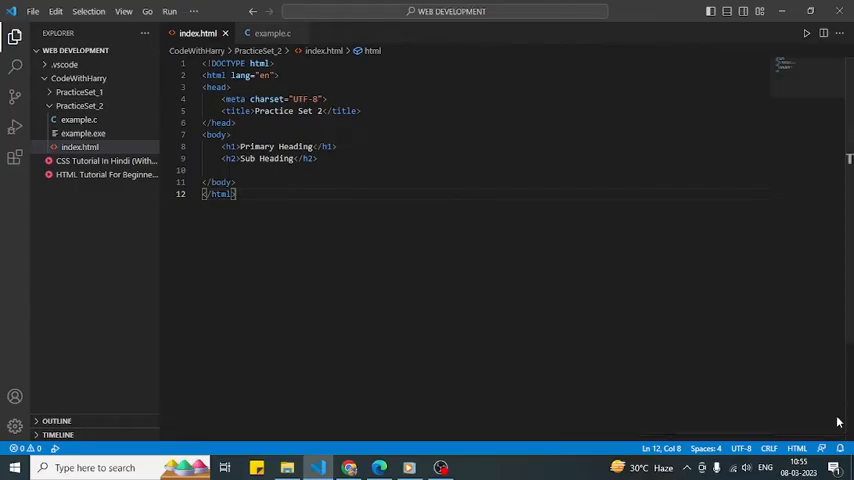
pyautogui.moveTo(14, 158)
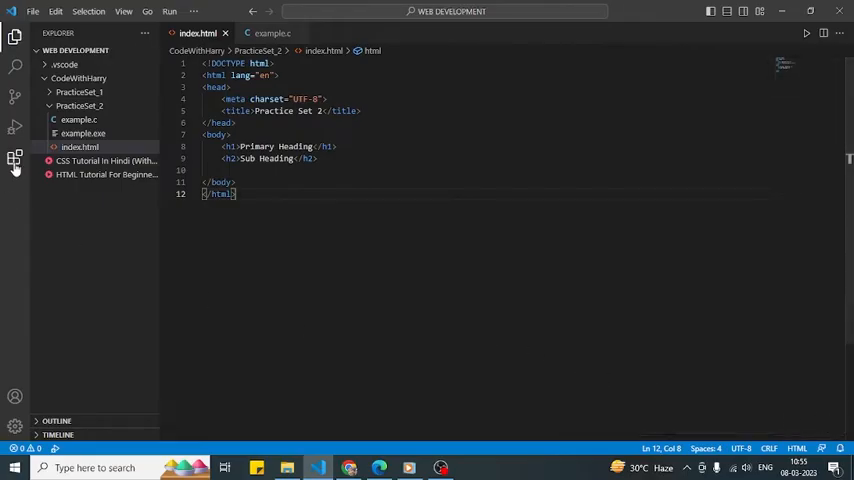
# Install the Live Server extension from the marketplace and return to index.html
pyautogui.click(14, 158)
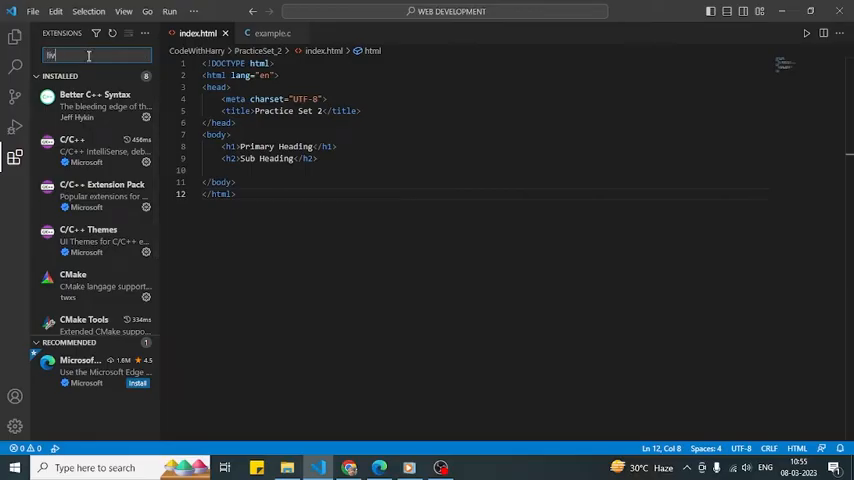
pyautogui.write('live server')
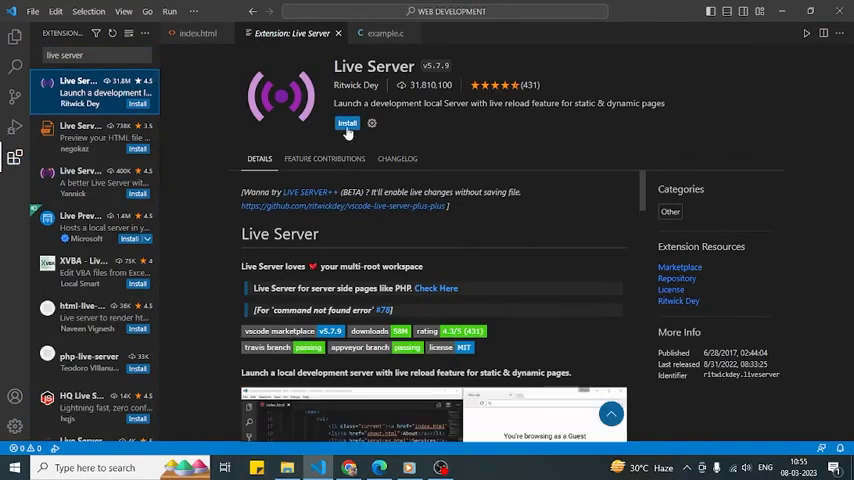
pyautogui.click(348, 122)
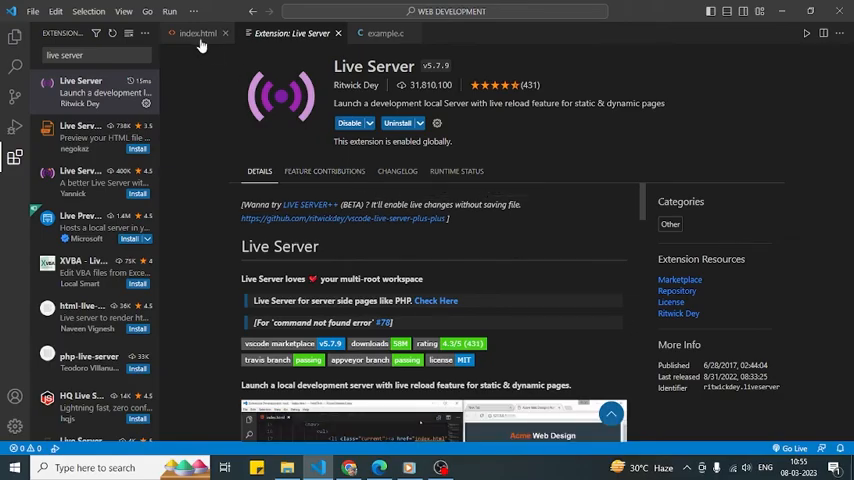
pyautogui.click(196, 32)
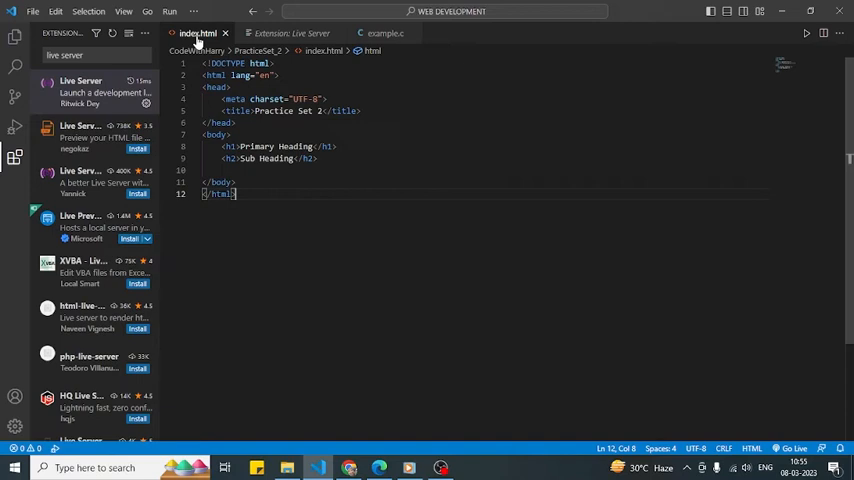
pyautogui.moveTo(394, 200)
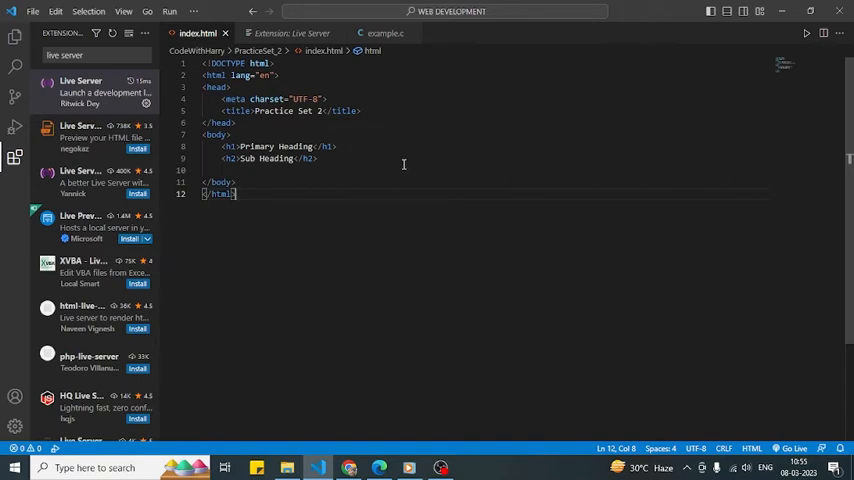
# Serve index.html with 'Open with Live Server' on port 5500, then return to the editor
pyautogui.rightClick(290, 158)
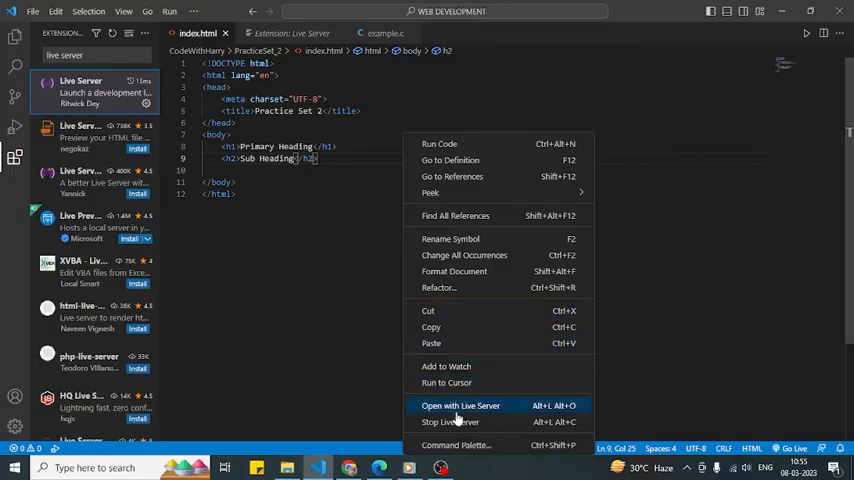
pyautogui.moveTo(490, 410)
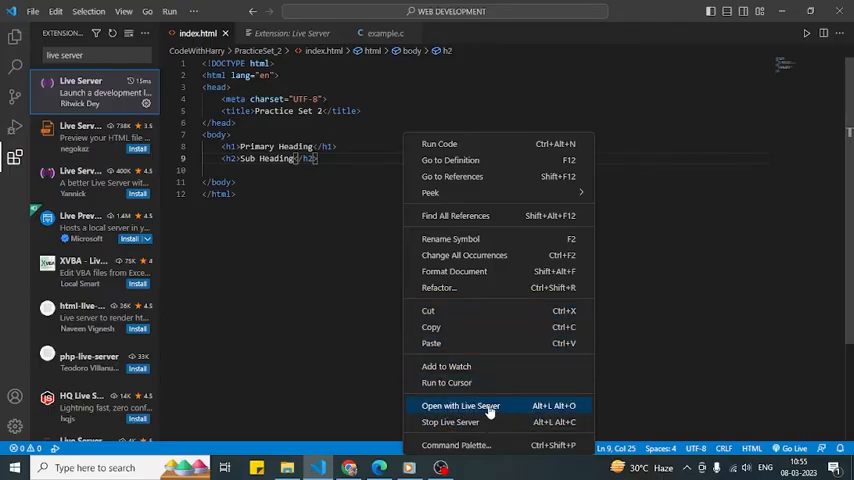
pyautogui.click(460, 404)
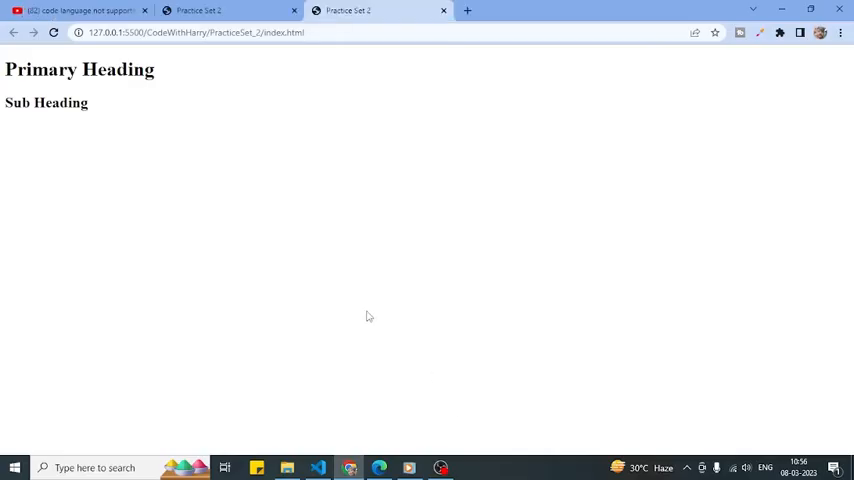
pyautogui.moveTo(334, 268)
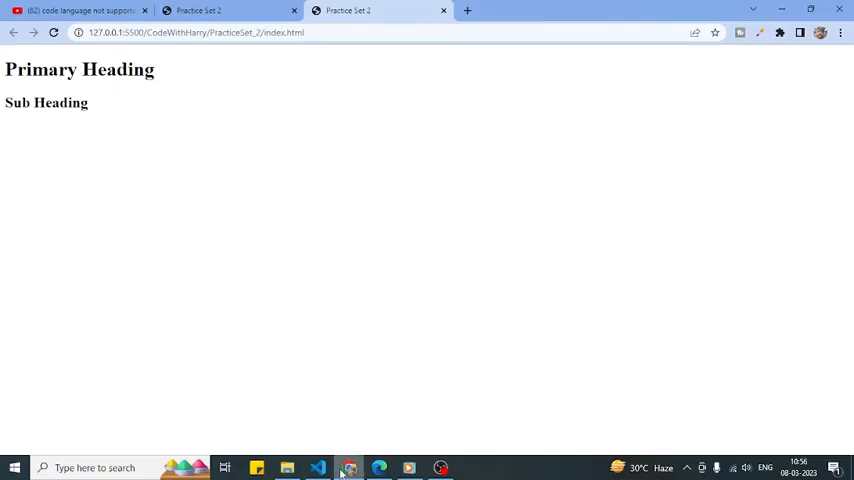
pyautogui.click(318, 468)
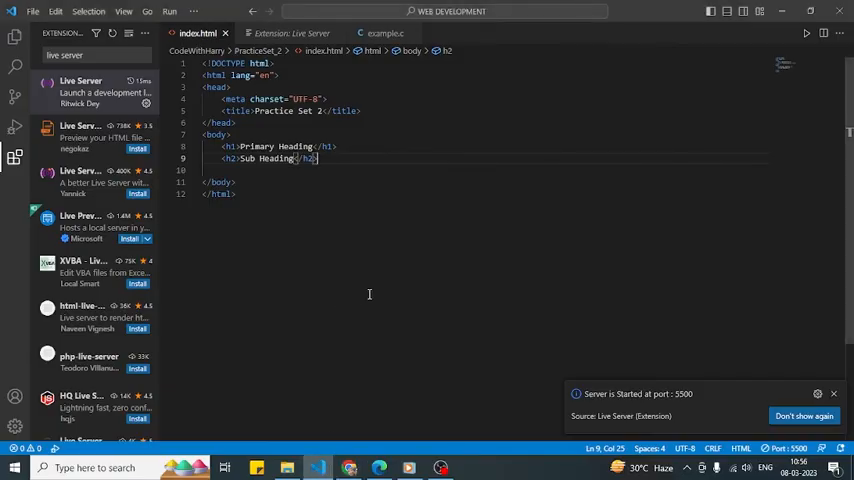
# Add two pixabay images, an hr and the 'I used hr tag here' paragraph, then view in Chrome
pyautogui.click(14, 36)
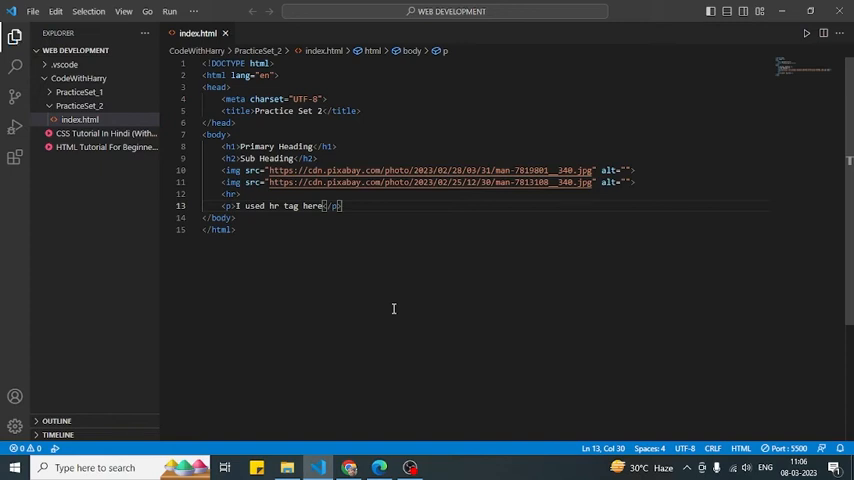
pyautogui.moveTo(348, 468)
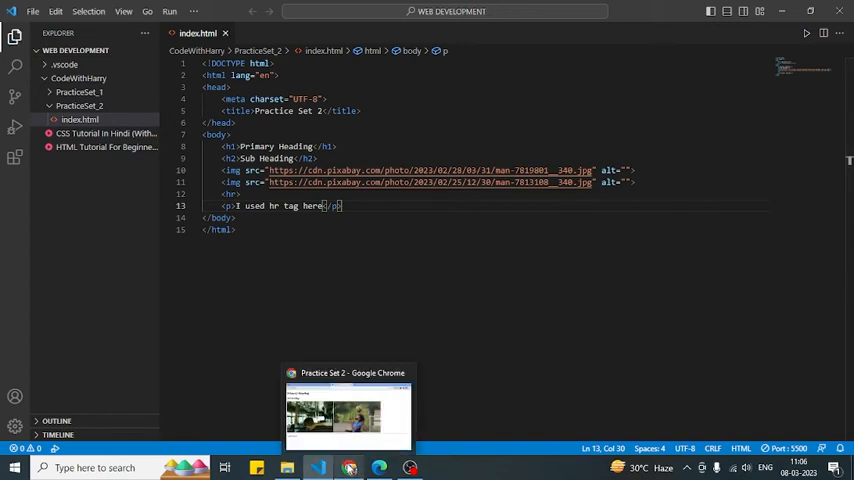
pyautogui.click(348, 416)
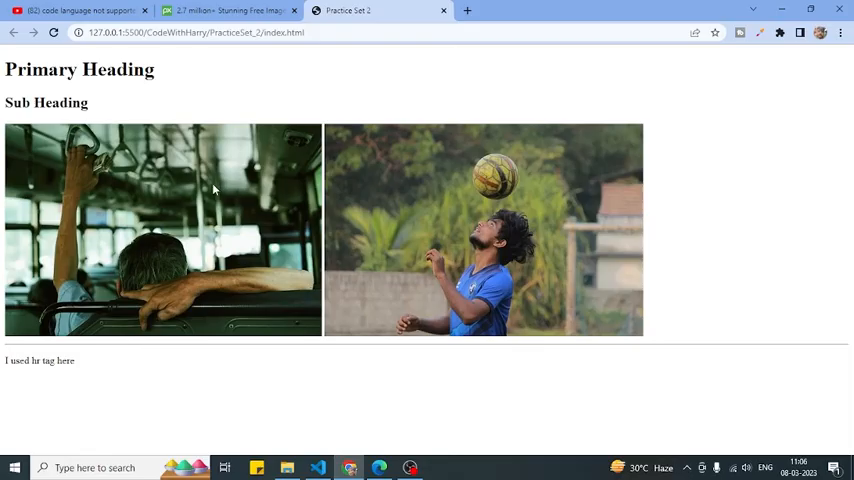
pyautogui.moveTo(324, 136)
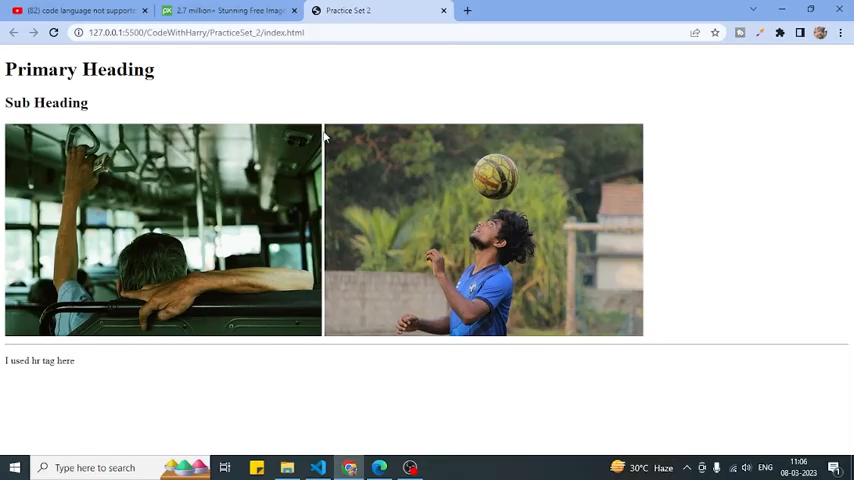
pyautogui.moveTo(328, 320)
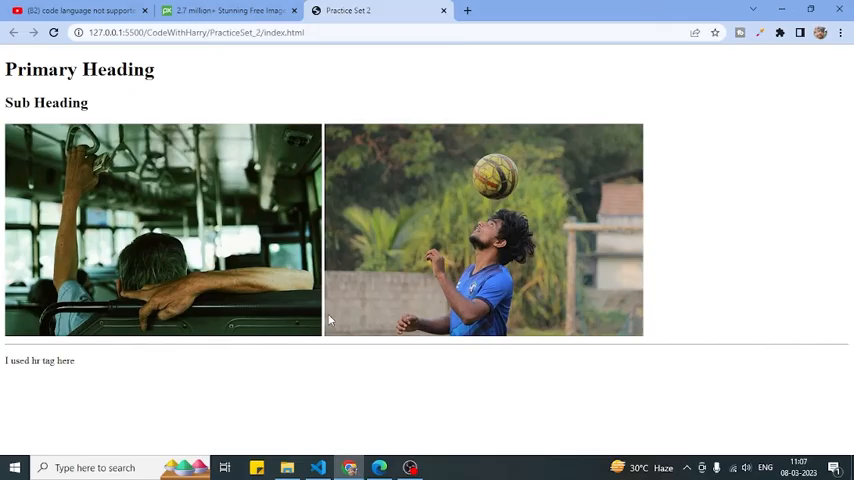
pyautogui.moveTo(336, 330)
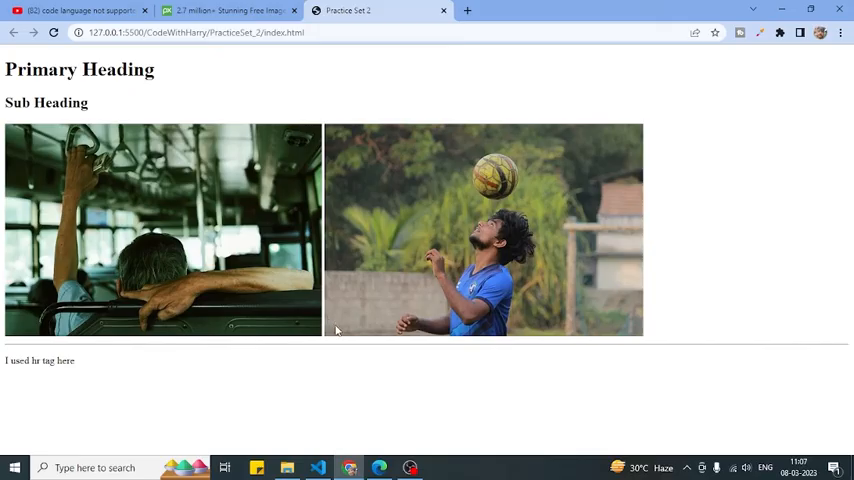
# Return from the Chrome page with both images to index.html in the editor
pyautogui.click(318, 468)
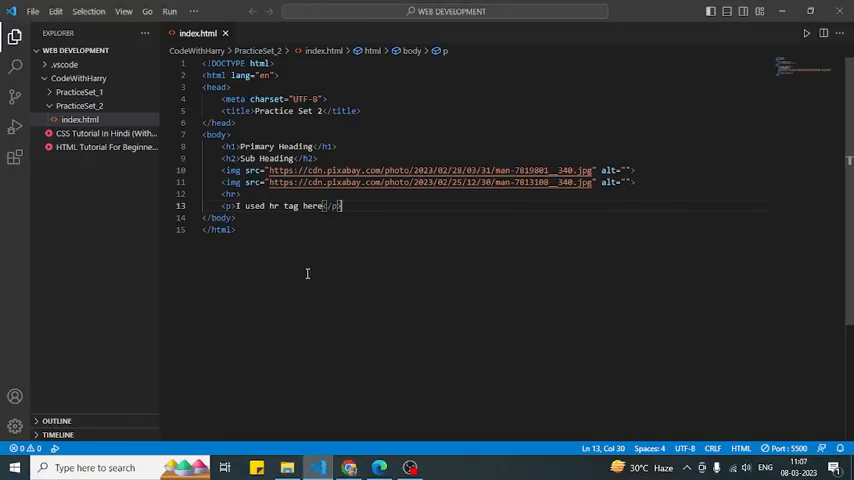